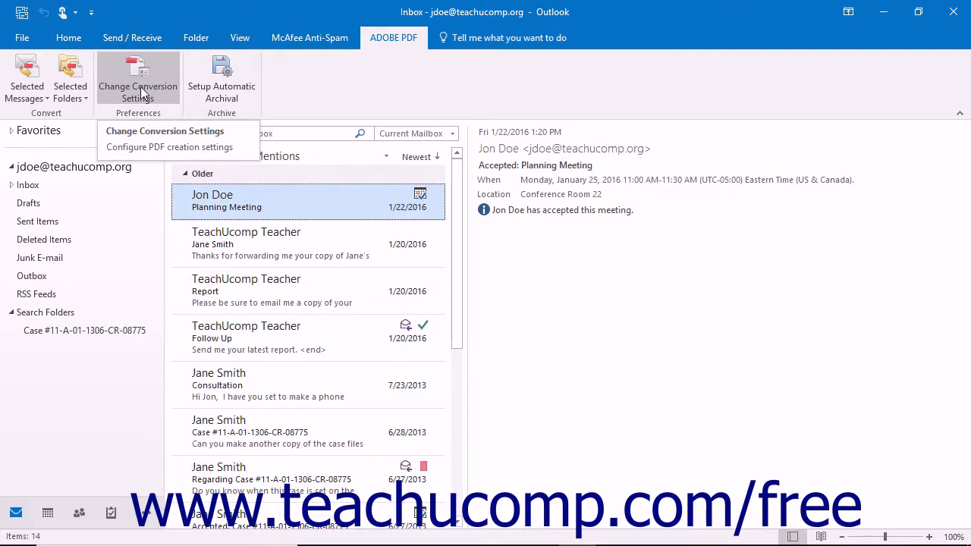
# - Open PDFMaker's Setup Automatic Archival options from the Adobe PDF ribbon
pyautogui.click(138, 137)
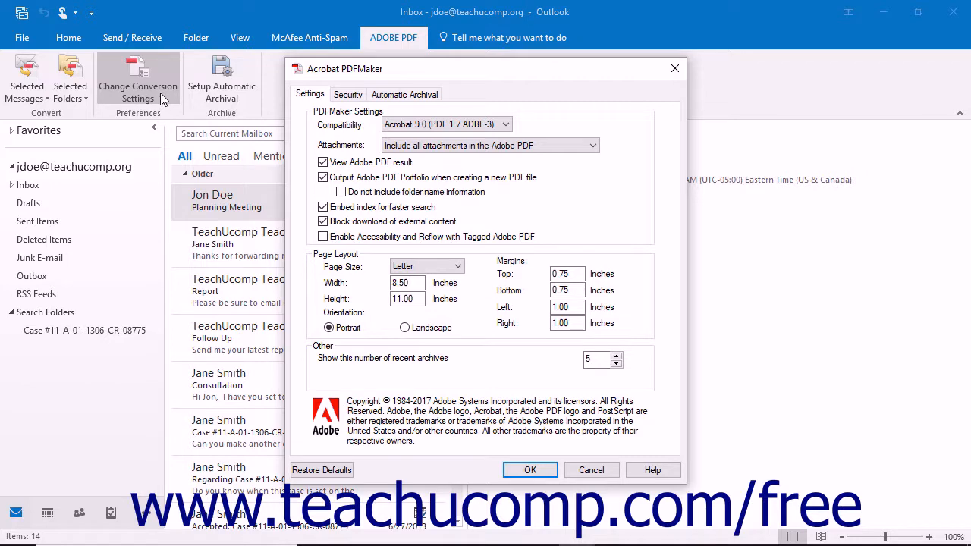
pyautogui.moveTo(310, 94)
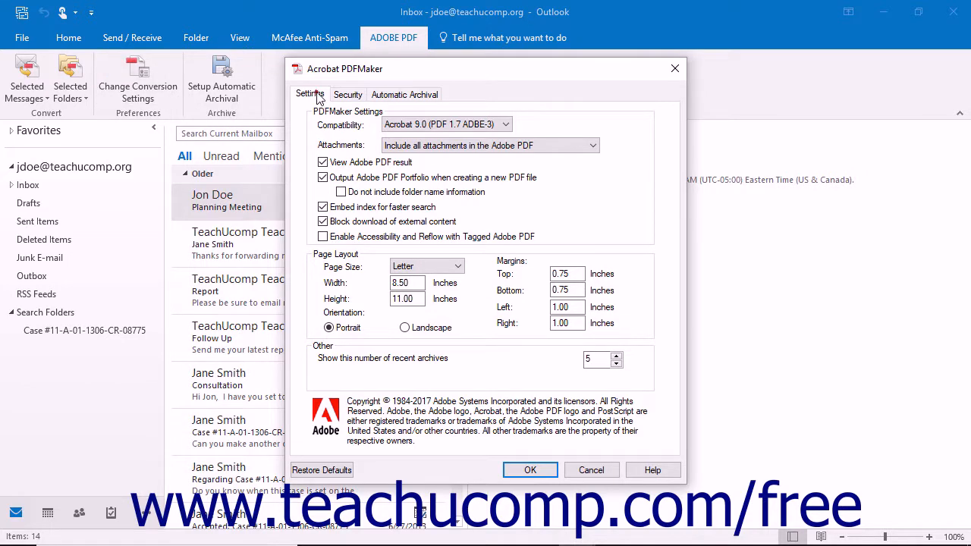
pyautogui.click(405, 93)
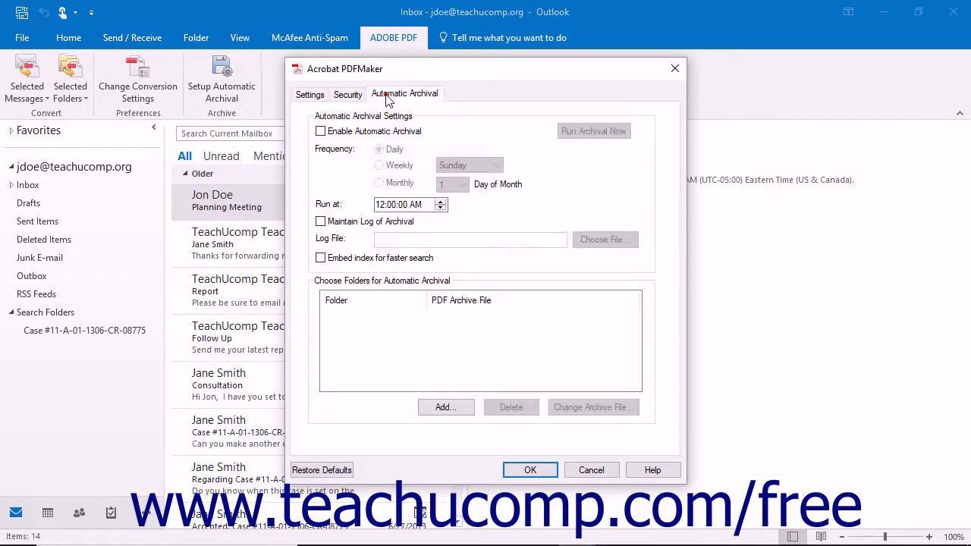
pyautogui.moveTo(657, 85)
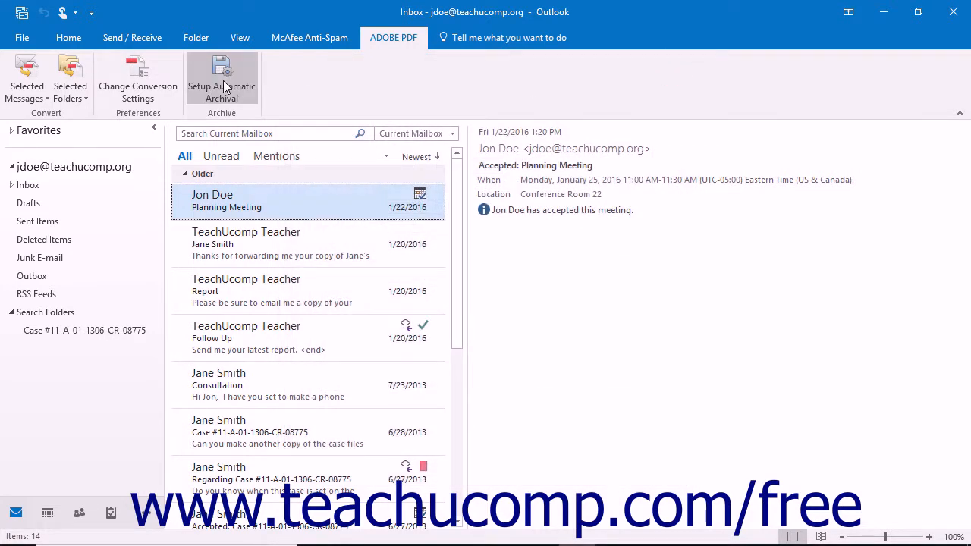
pyautogui.click(221, 76)
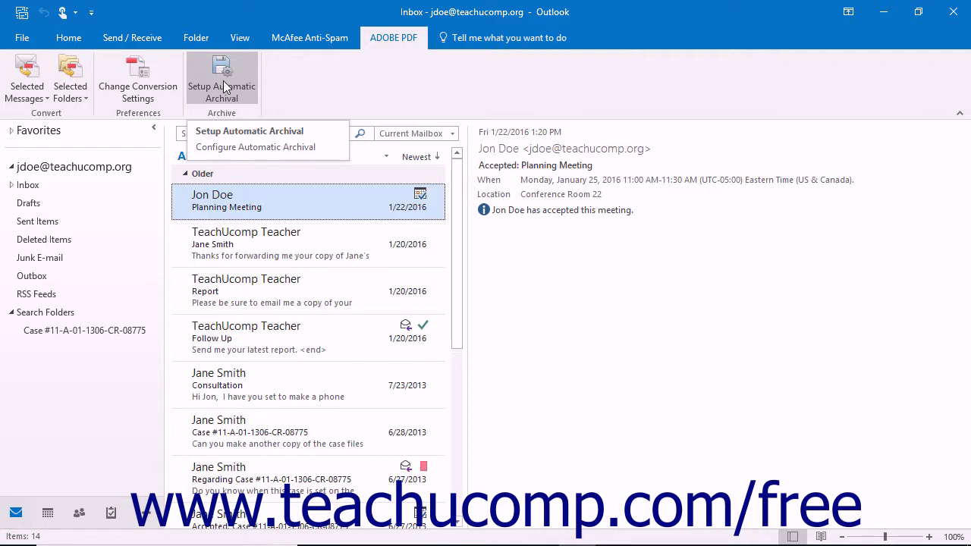
pyautogui.click(256, 146)
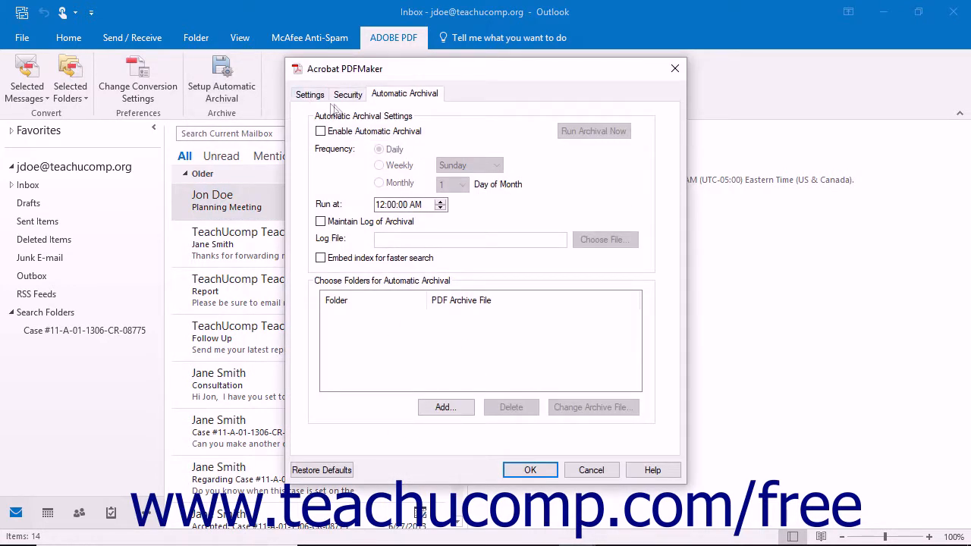
pyautogui.moveTo(405, 93)
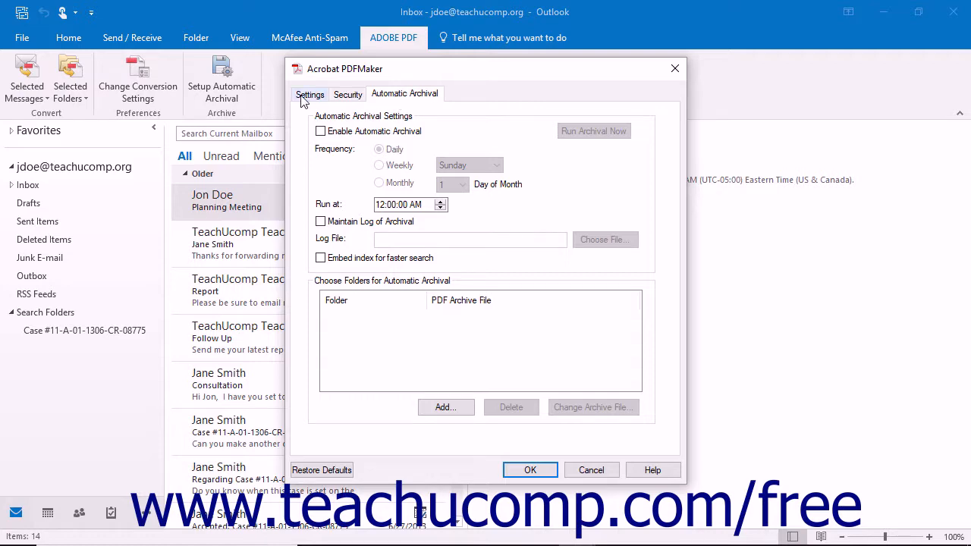
# - Show the general Settings tab, keeping compatibility at Acrobat 9.0 (PDF 1.7 ADBE-3)
pyautogui.click(309, 94)
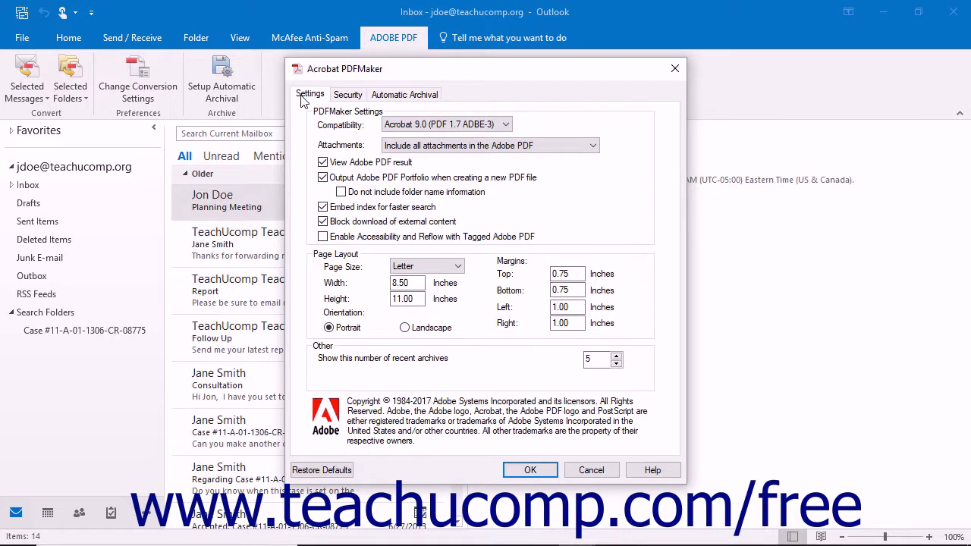
pyautogui.moveTo(506, 123)
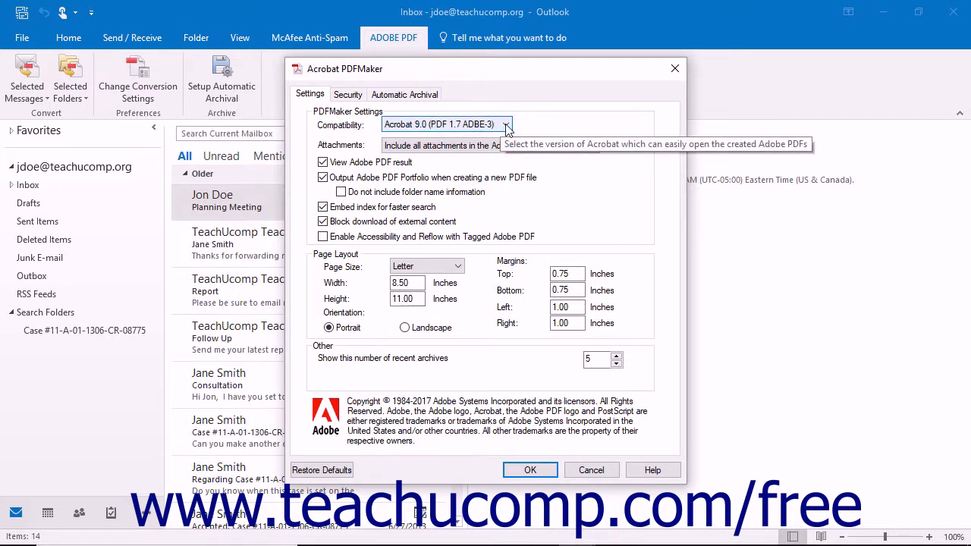
pyautogui.click(505, 124)
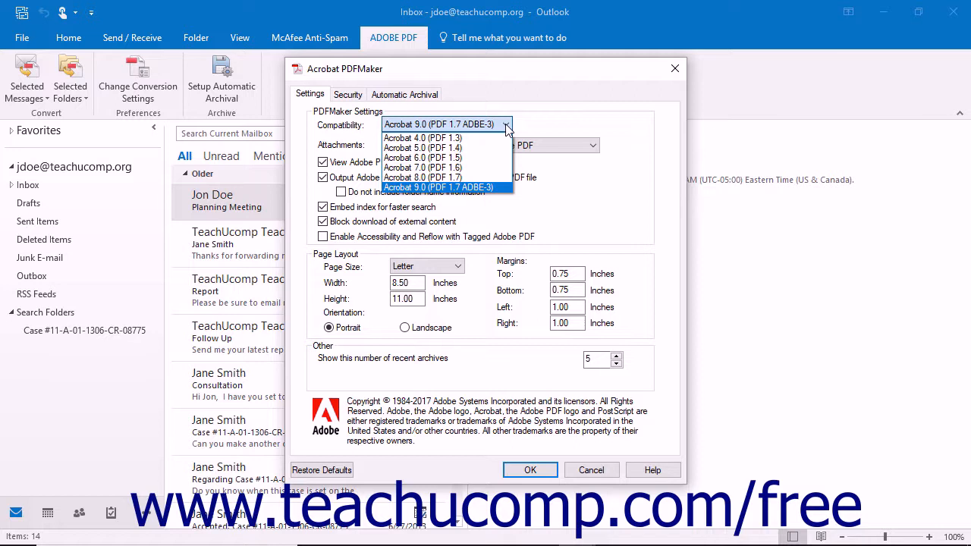
pyautogui.click(592, 145)
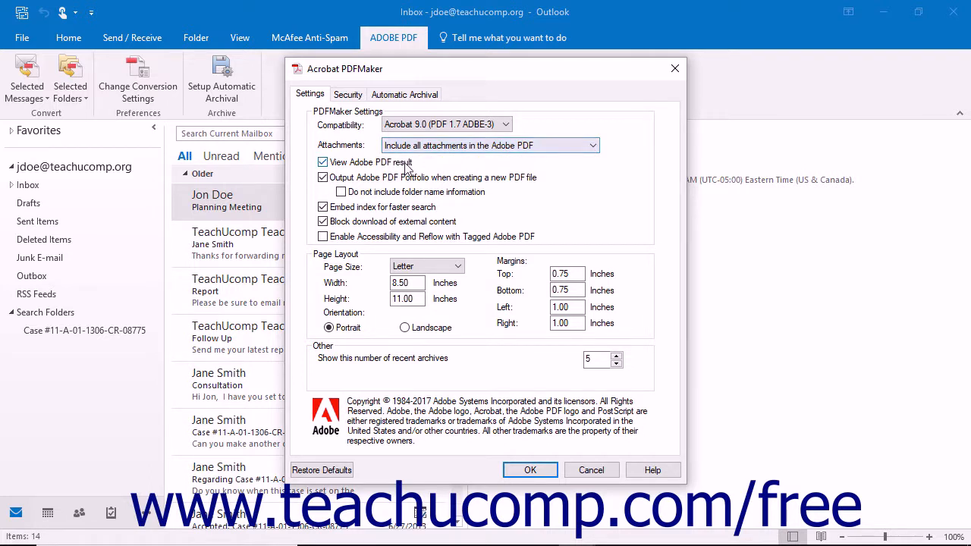
pyautogui.moveTo(406, 167)
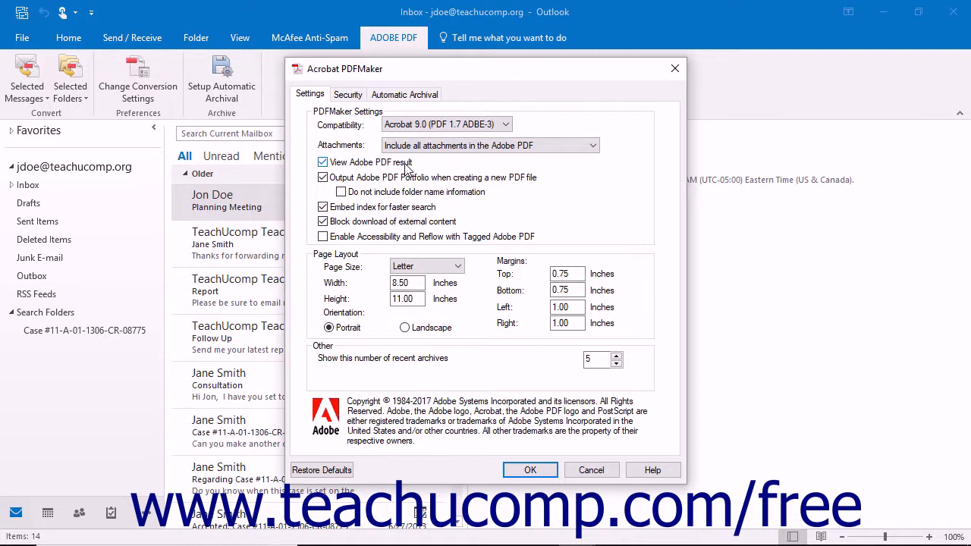
pyautogui.moveTo(407, 178)
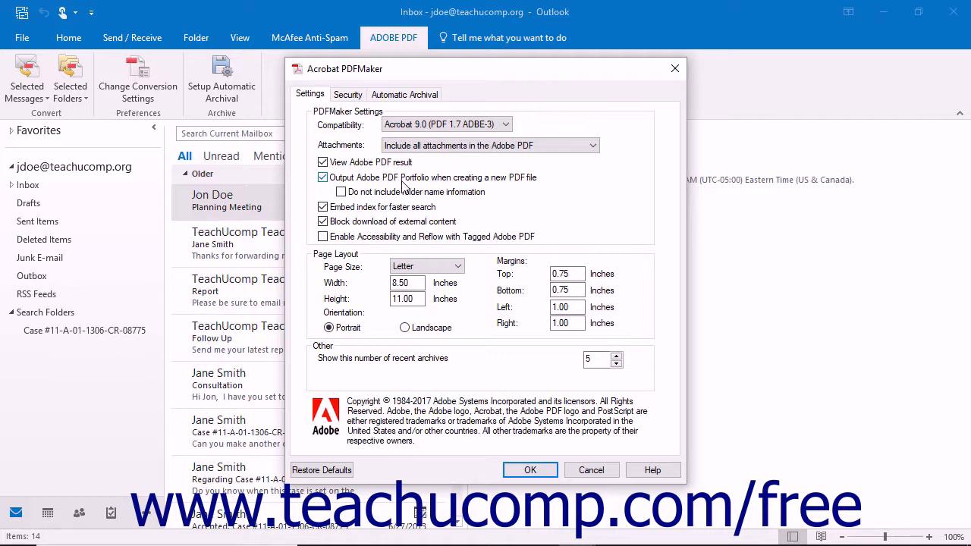
pyautogui.moveTo(405, 191)
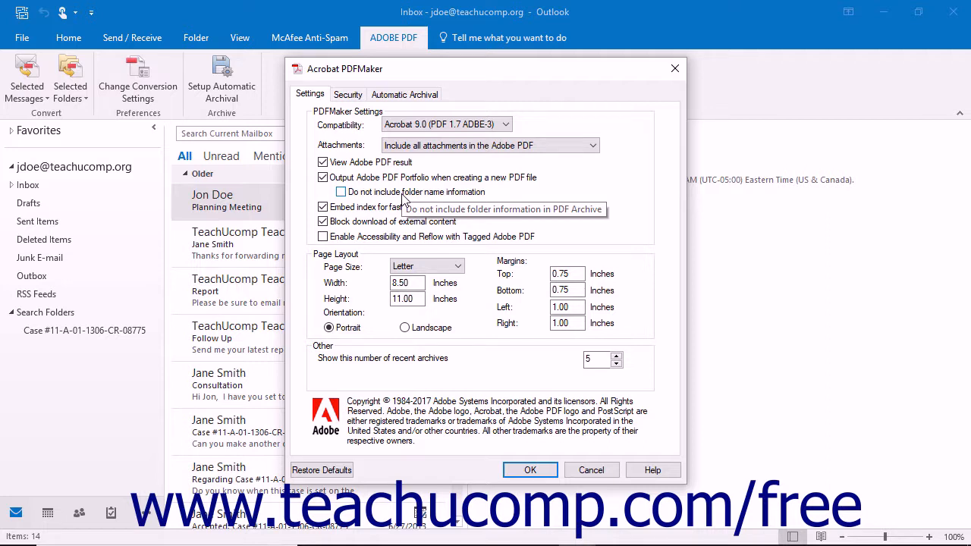
pyautogui.moveTo(402, 192)
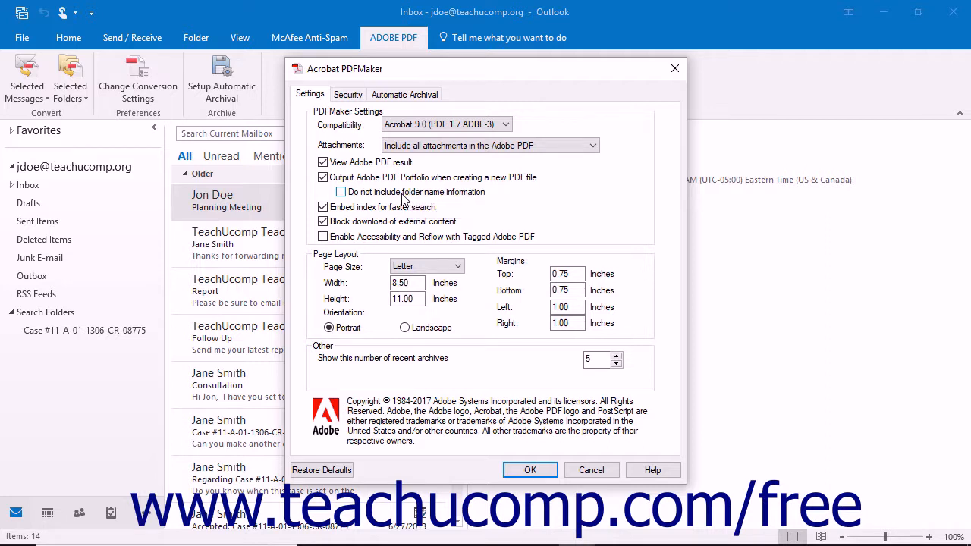
pyautogui.moveTo(392, 207)
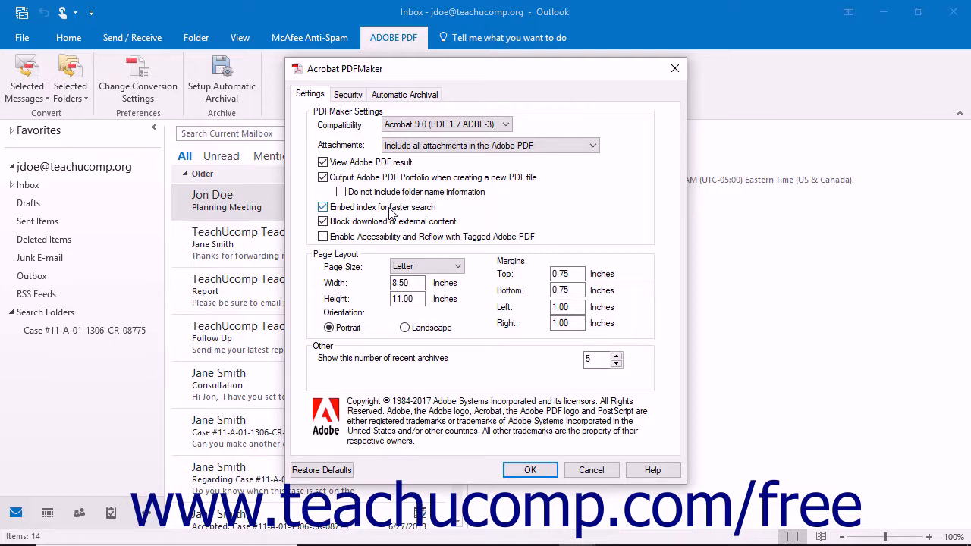
pyautogui.moveTo(371, 221)
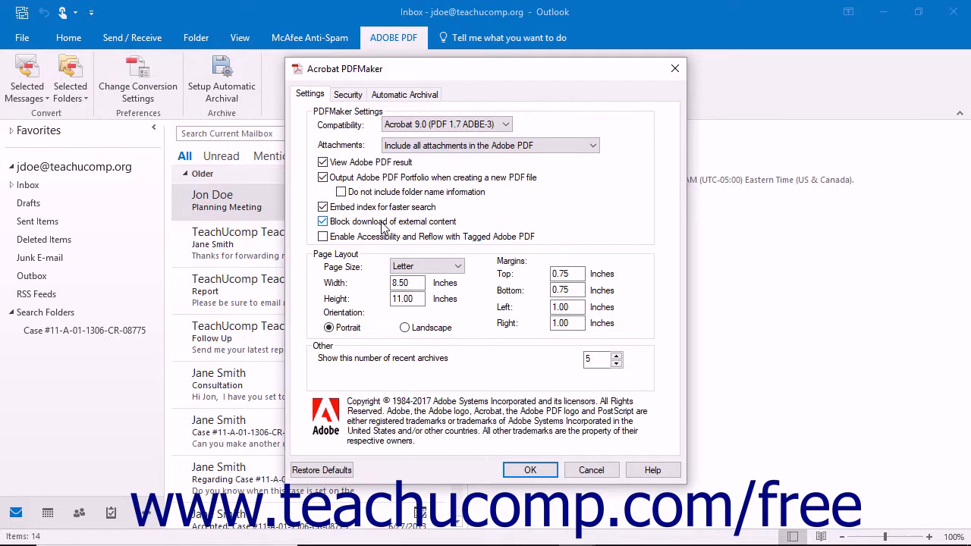
pyautogui.moveTo(379, 243)
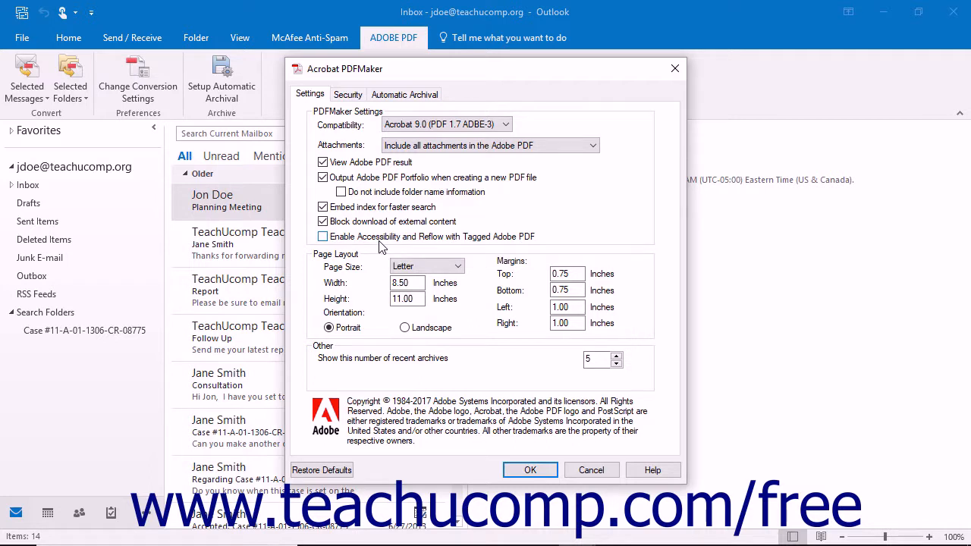
pyautogui.moveTo(380, 319)
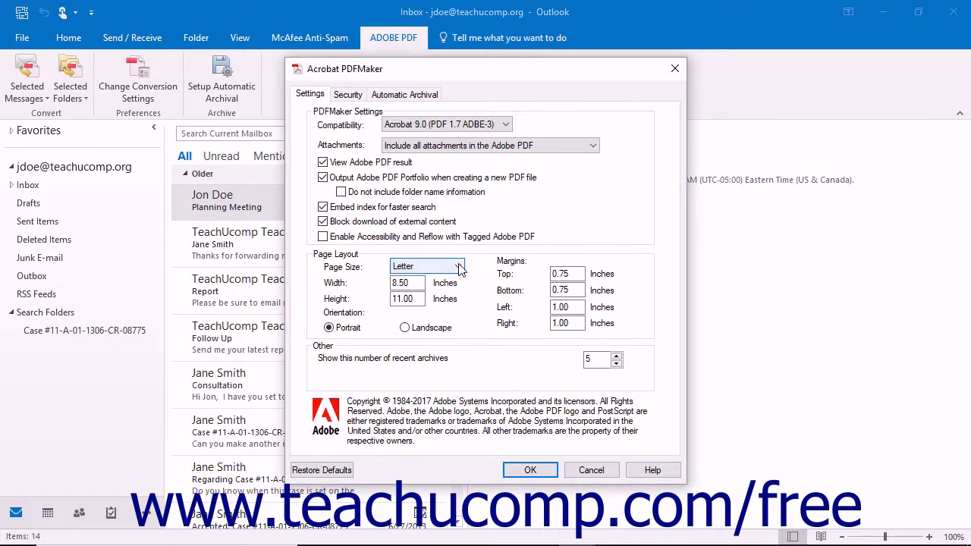
pyautogui.click(459, 267)
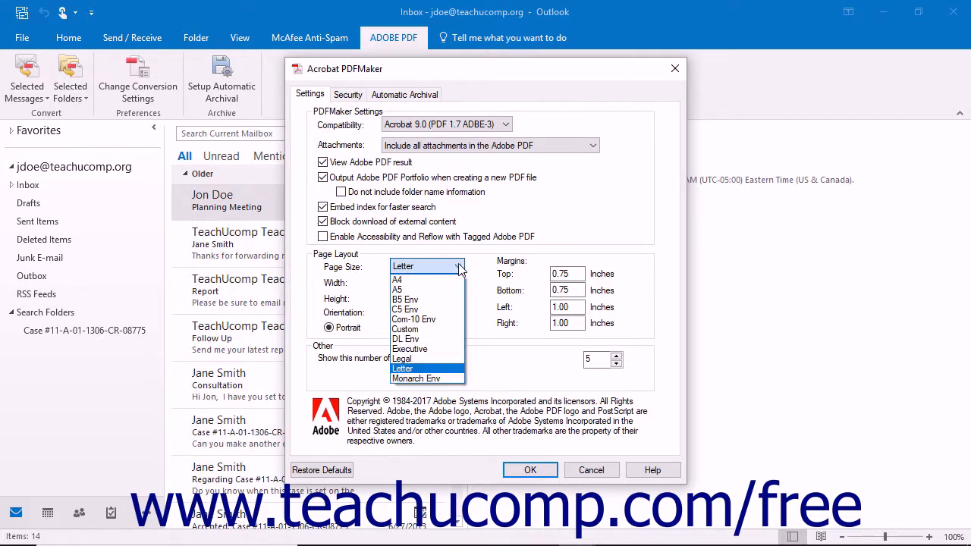
pyautogui.click(403, 368)
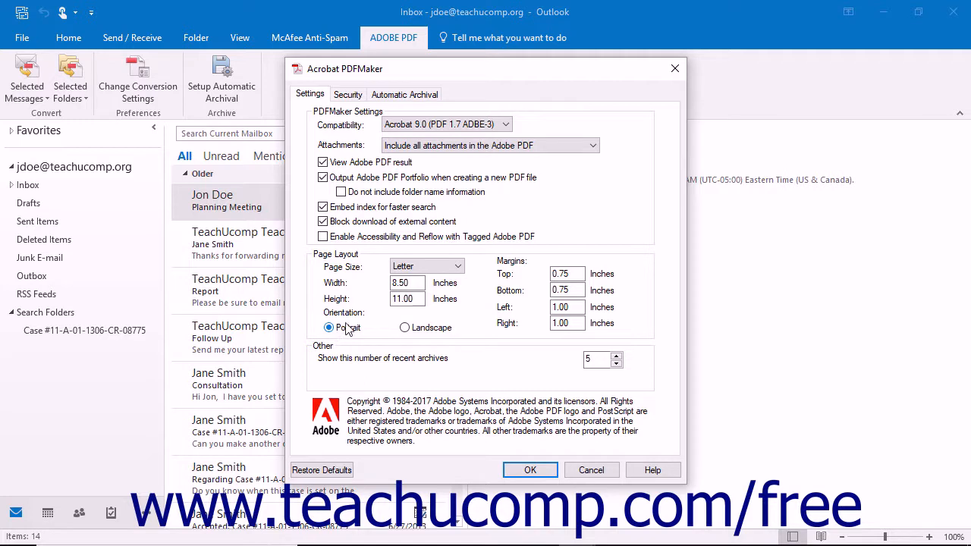
pyautogui.click(567, 290)
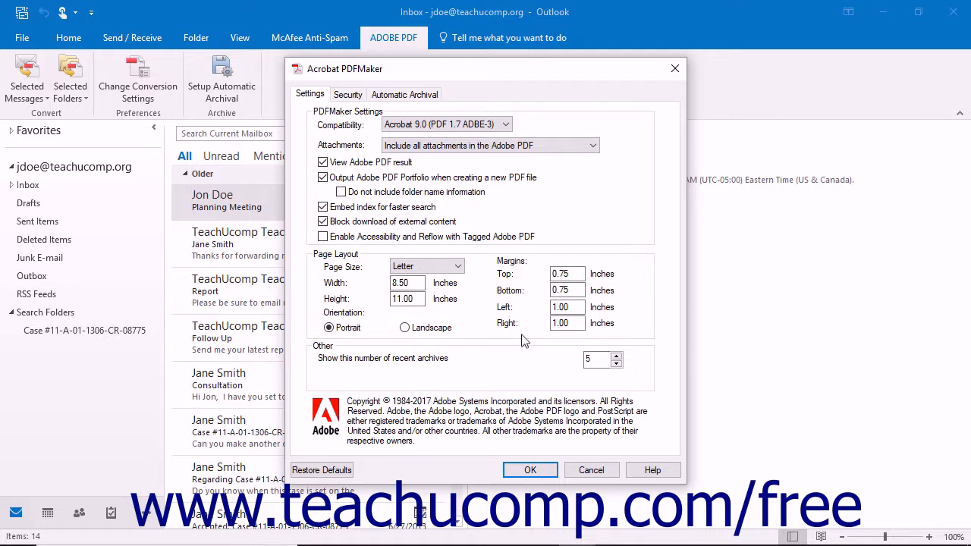
pyautogui.moveTo(563, 369)
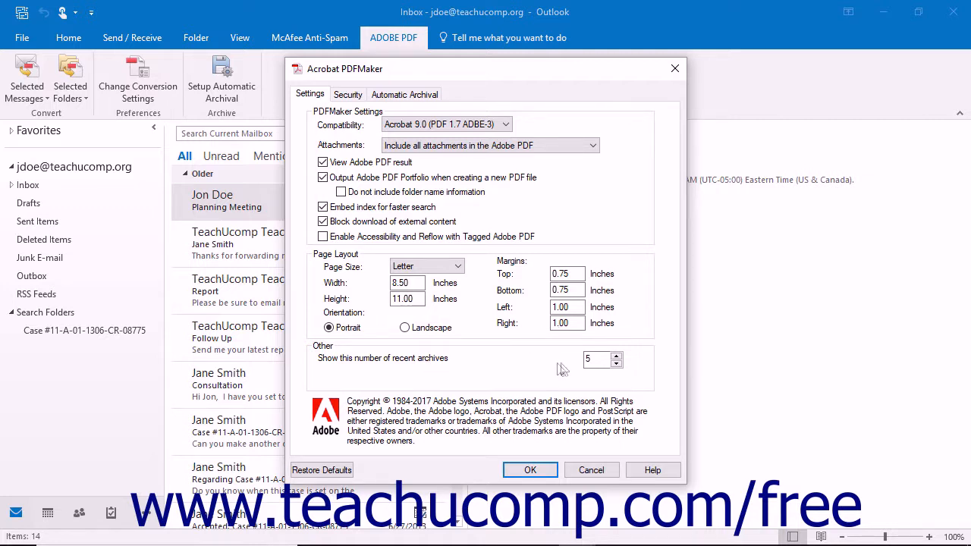
pyautogui.click(597, 358)
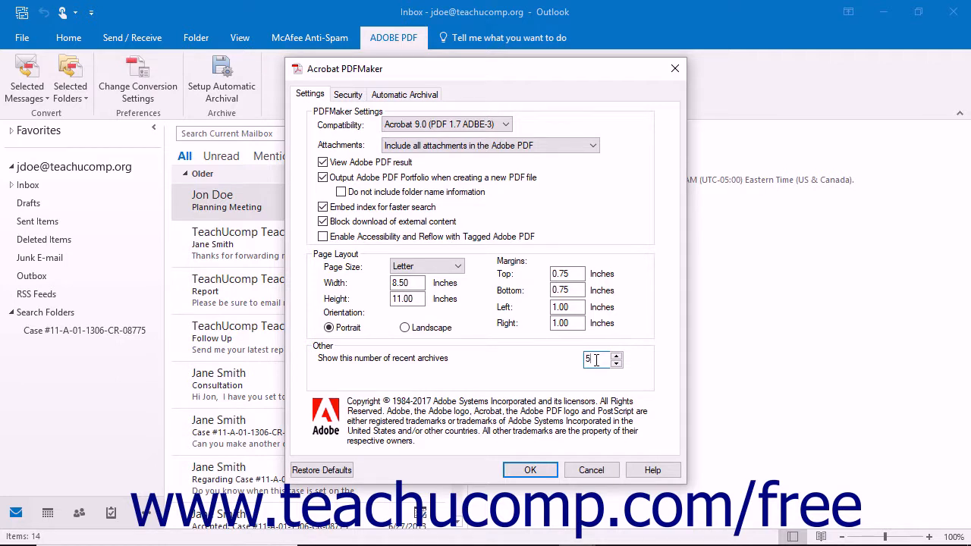
pyautogui.moveTo(34, 104)
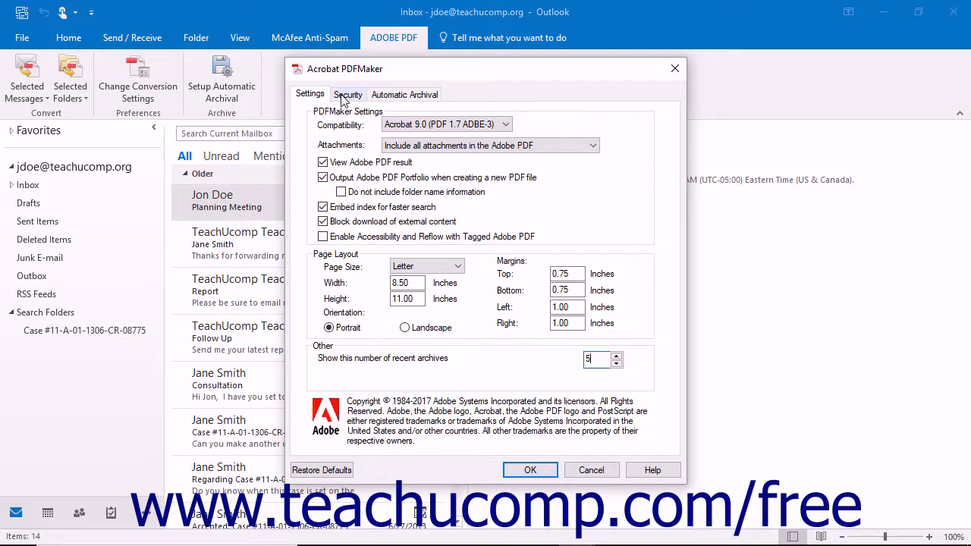
# - Switch to the Security tab showing document password and permission options
pyautogui.click(349, 94)
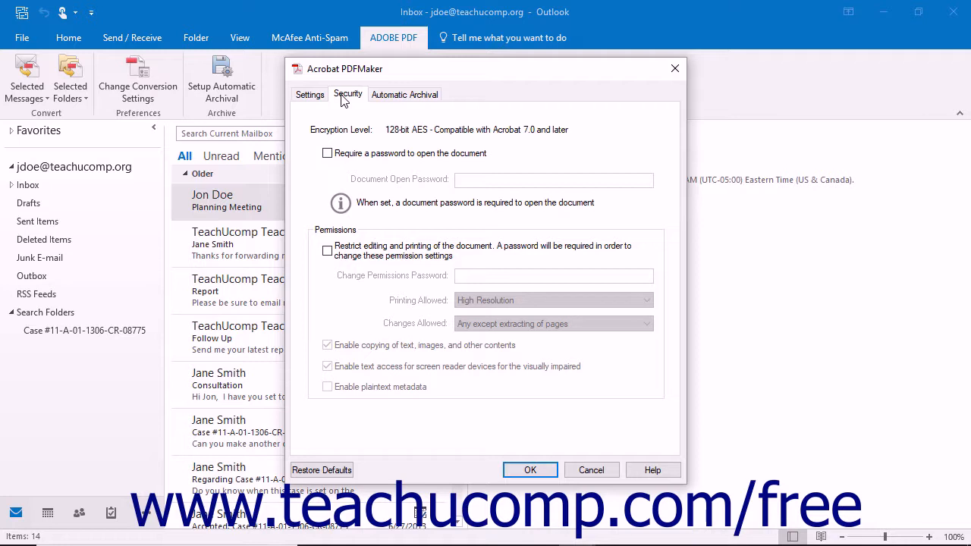
pyautogui.moveTo(405, 95)
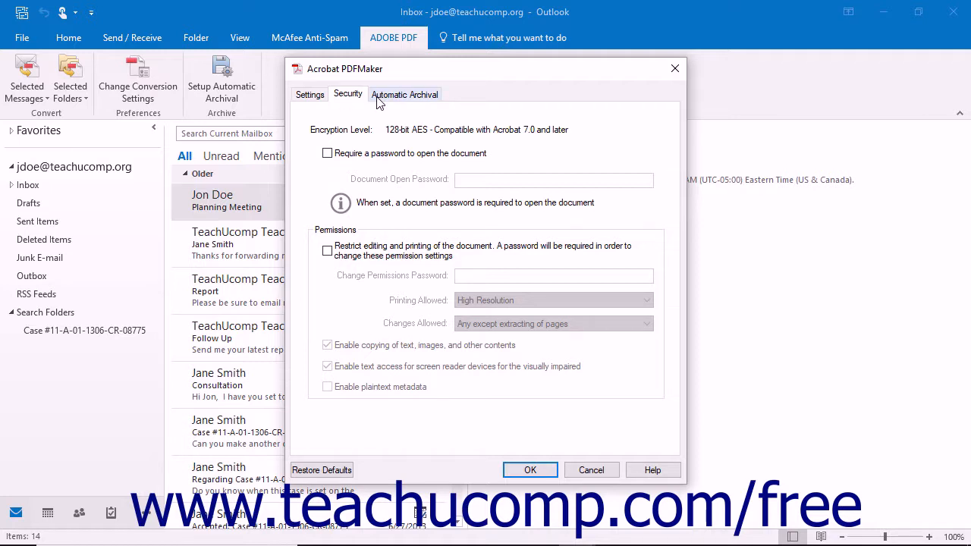
# - Enable automatic archival and schedule it to run weekly on Friday
pyautogui.click(405, 94)
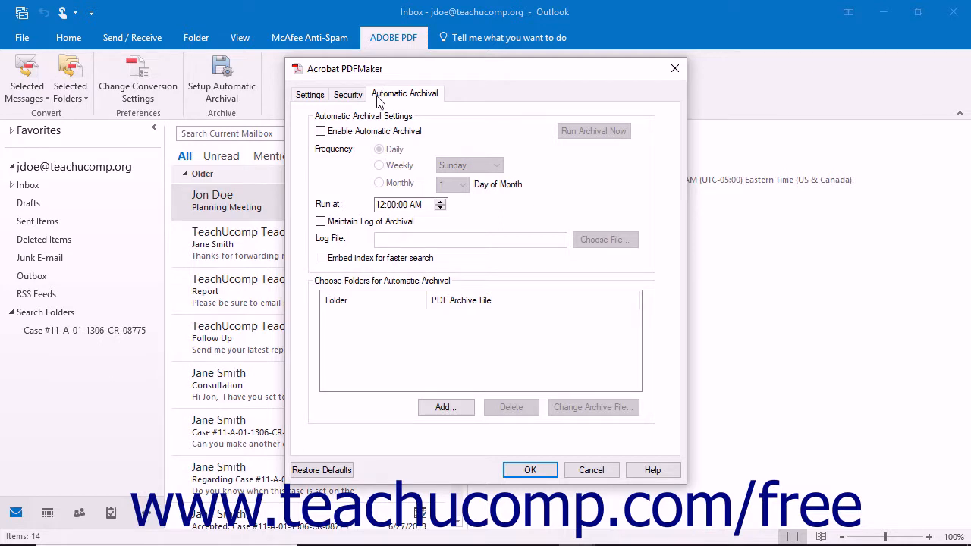
pyautogui.click(320, 130)
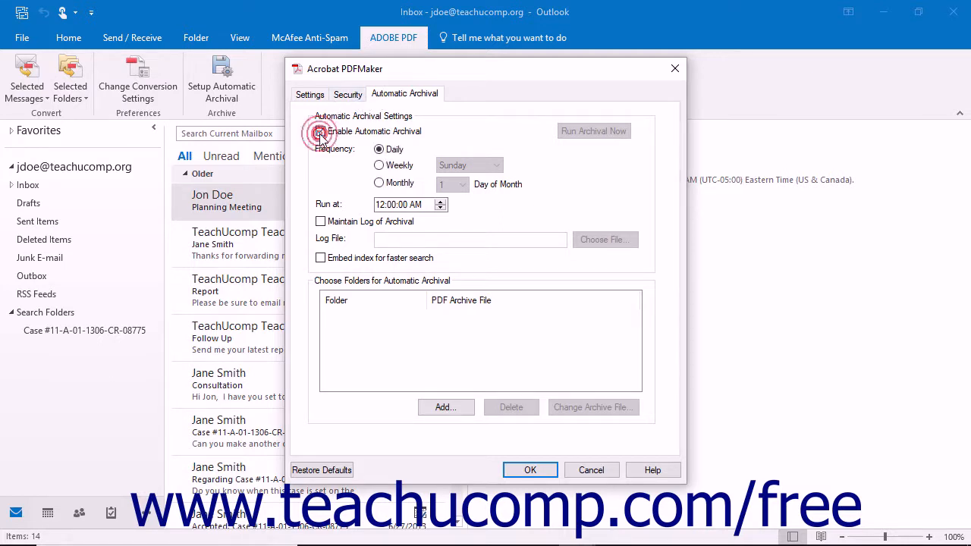
pyautogui.click(320, 131)
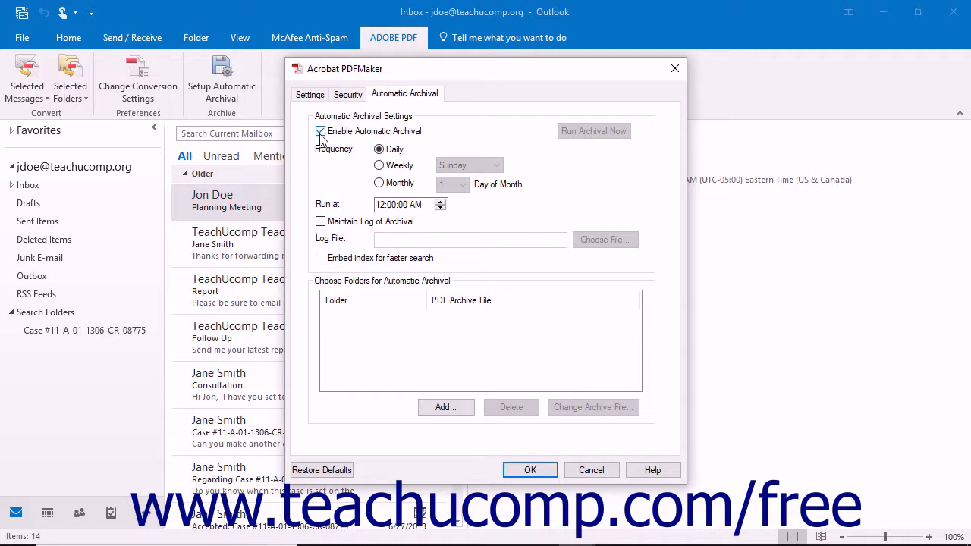
pyautogui.click(321, 131)
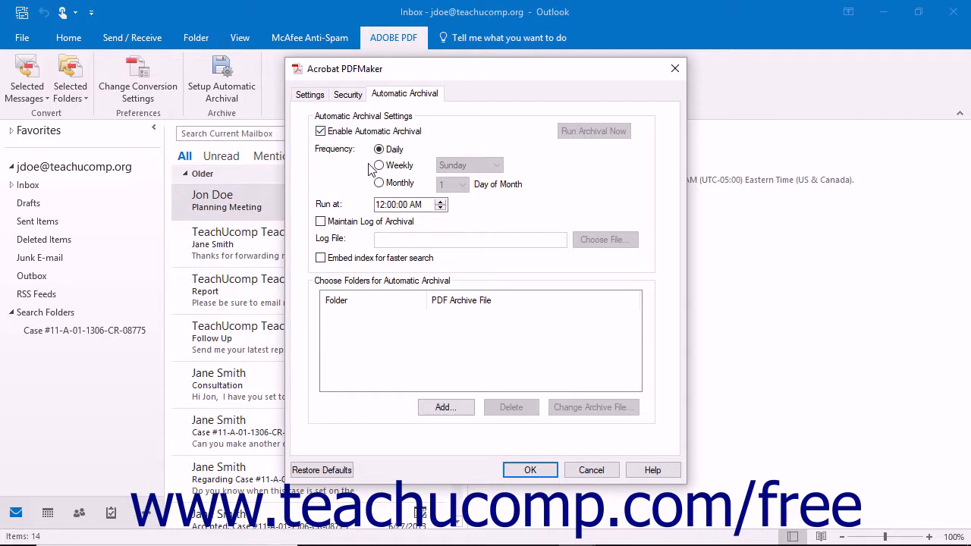
pyautogui.moveTo(379, 166)
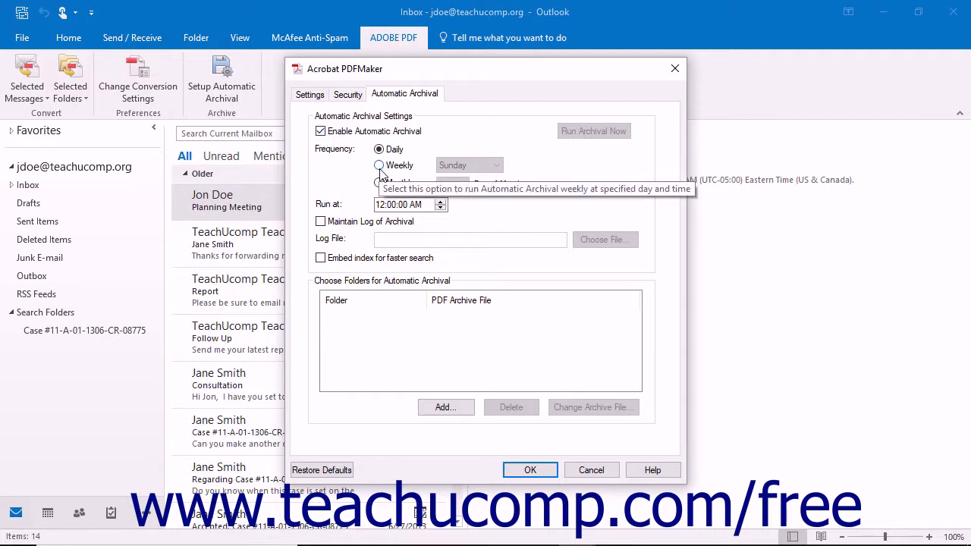
pyautogui.click(379, 165)
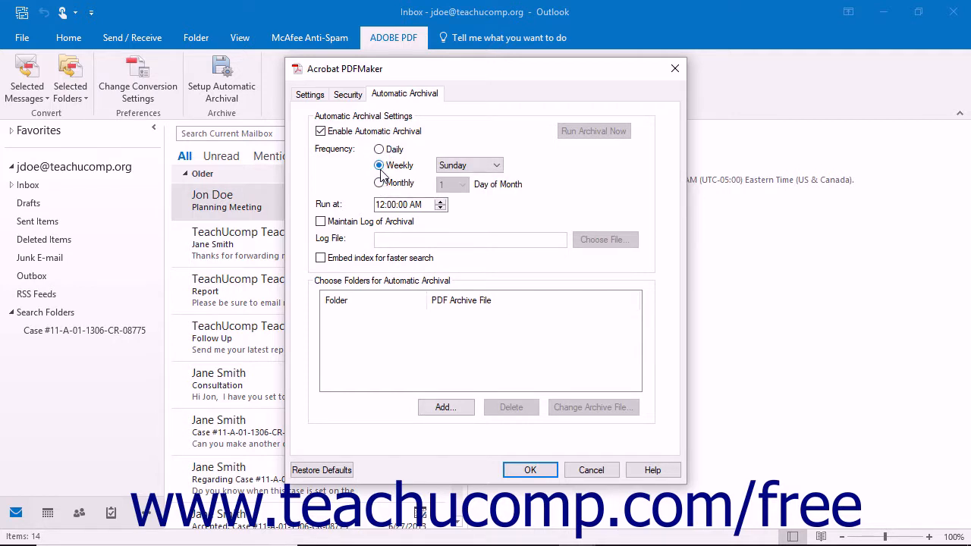
pyautogui.click(497, 164)
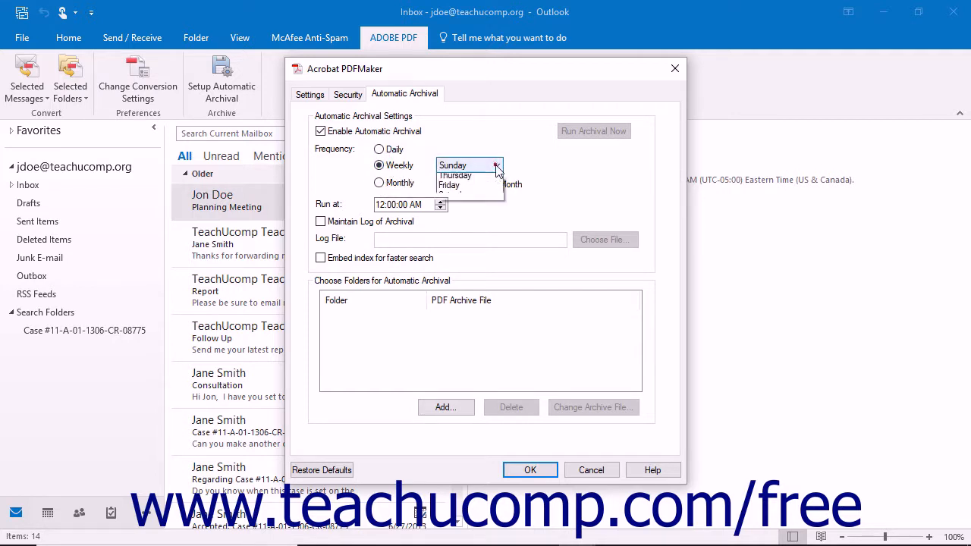
pyautogui.click(449, 185)
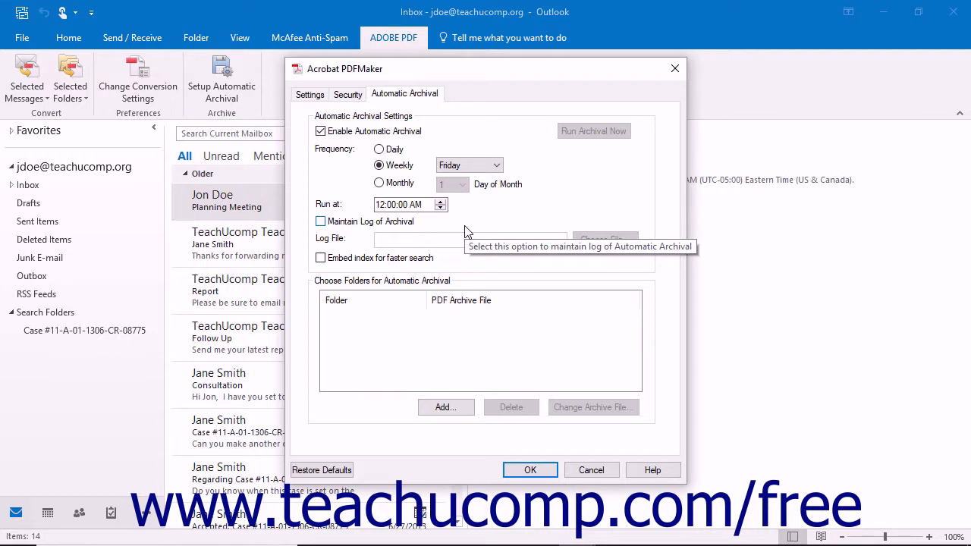
pyautogui.moveTo(457, 213)
pyautogui.write('7')
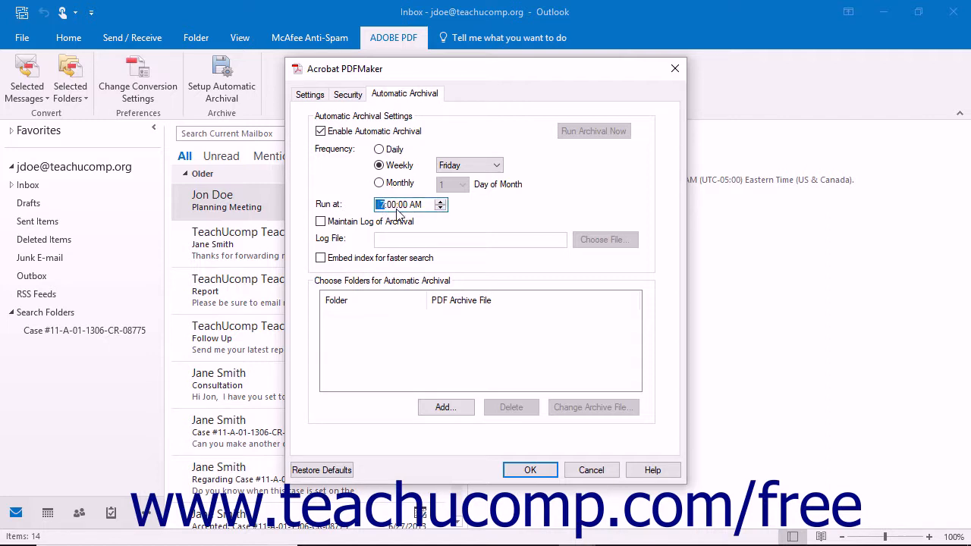
# - Set the archival run time to 7:00 PM, leaving Maintain Log of Archival unchecked
pyautogui.click(442, 201)
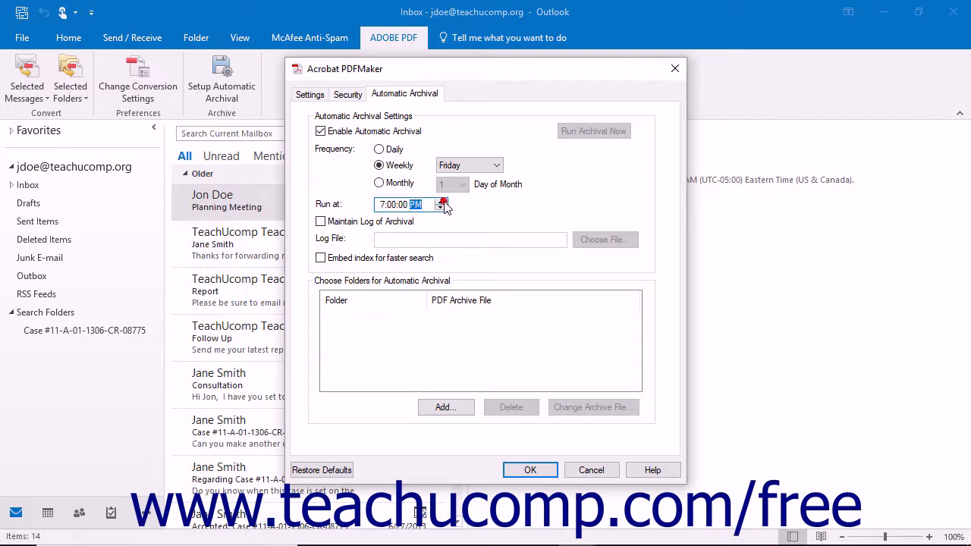
pyautogui.moveTo(463, 213)
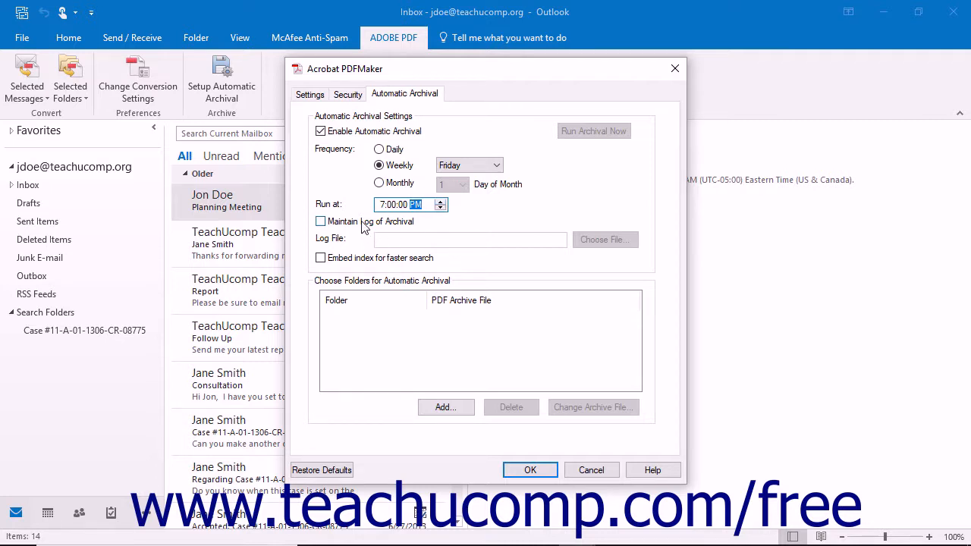
pyautogui.click(320, 221)
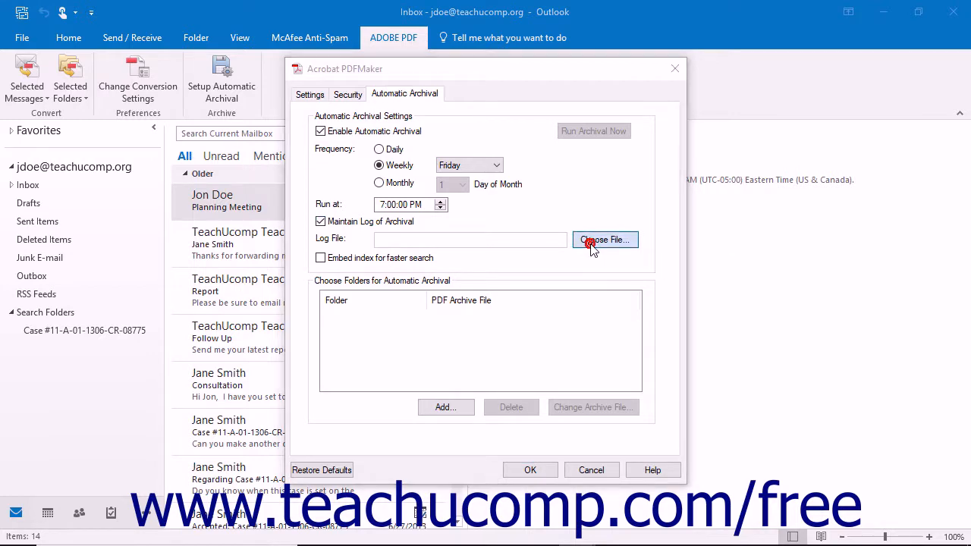
pyautogui.click(604, 240)
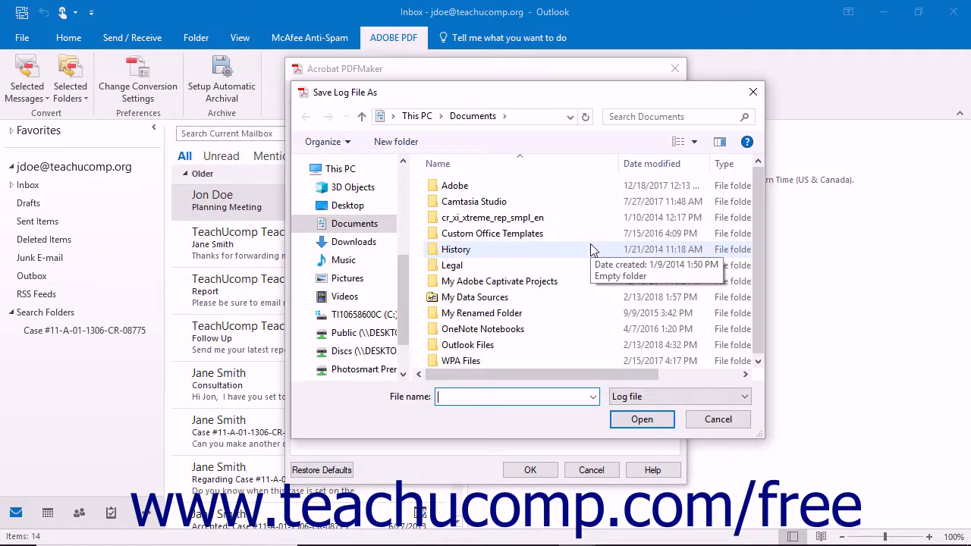
pyautogui.moveTo(526, 387)
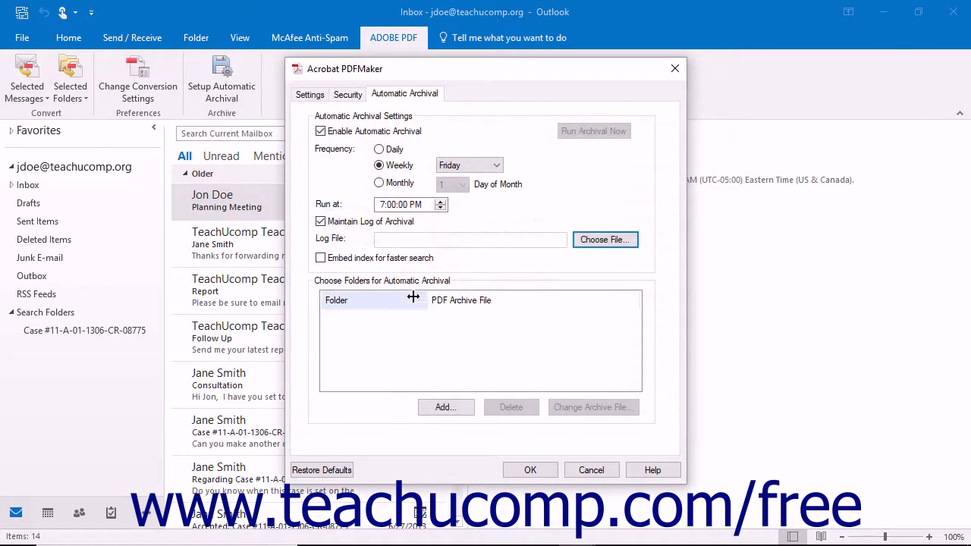
pyautogui.click(320, 221)
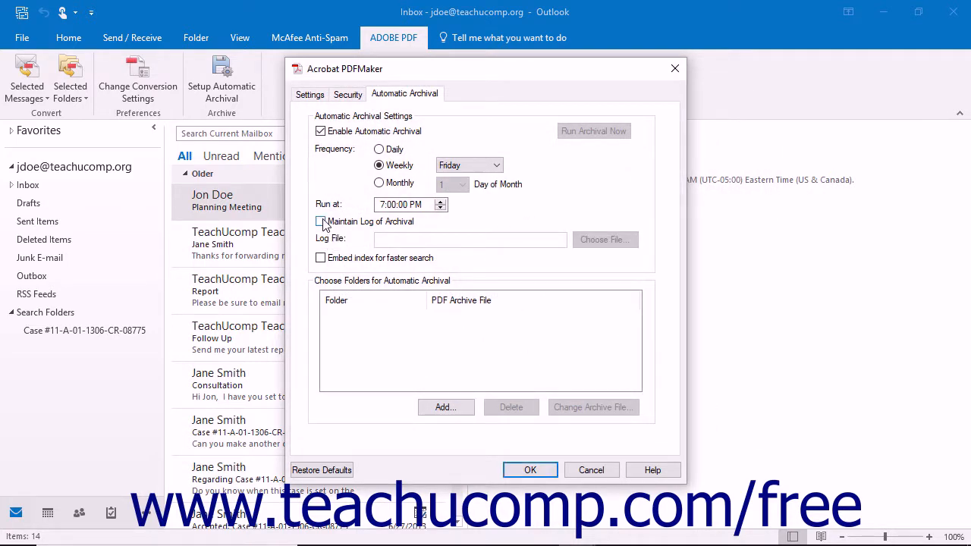
pyautogui.click(321, 220)
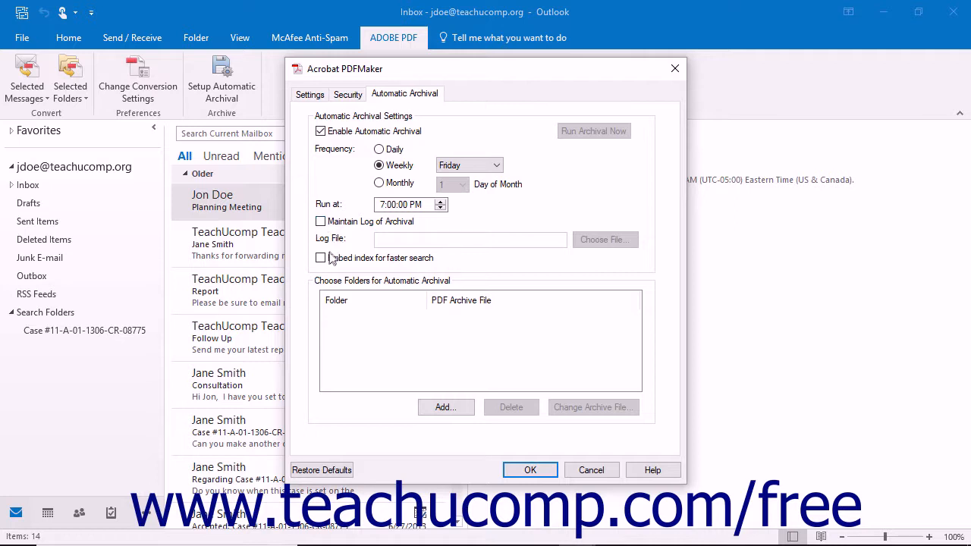
pyautogui.moveTo(321, 258)
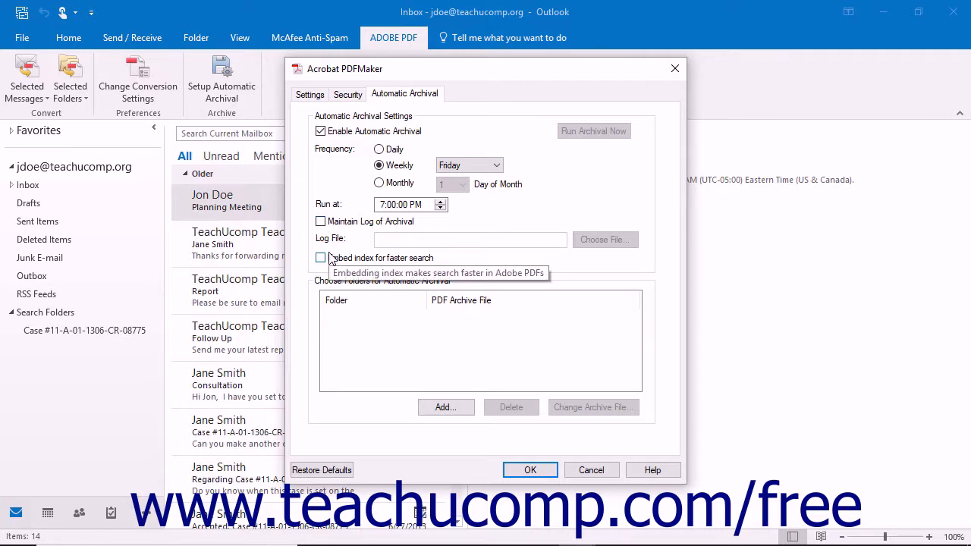
pyautogui.moveTo(436, 391)
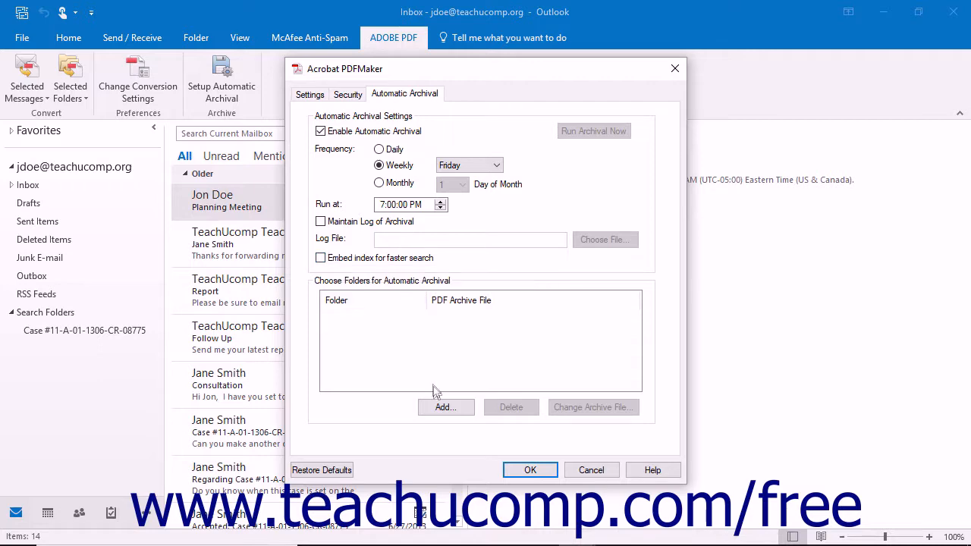
# - Add Inbox and Sent Items without sub folders, archiving to ArchivePDF.pdf in Documents
pyautogui.click(445, 408)
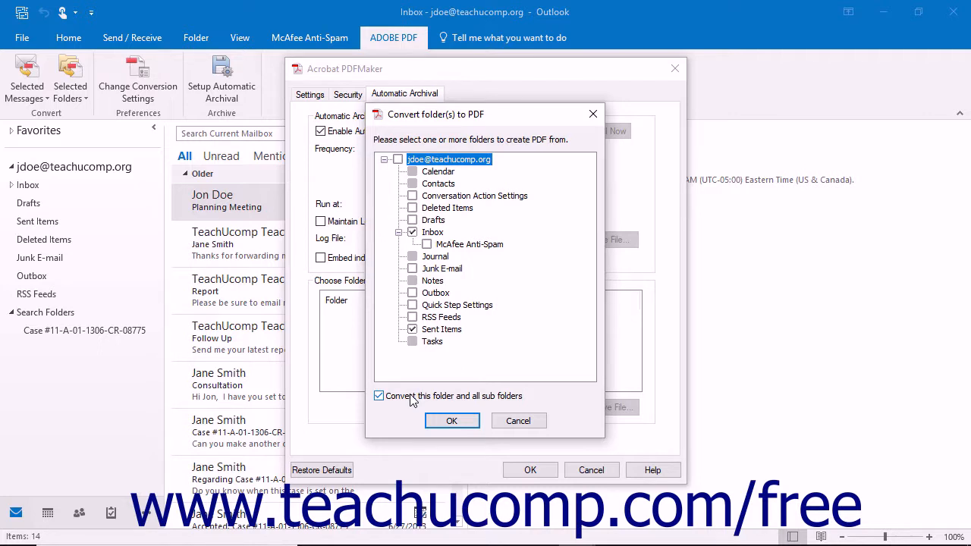
pyautogui.click(378, 396)
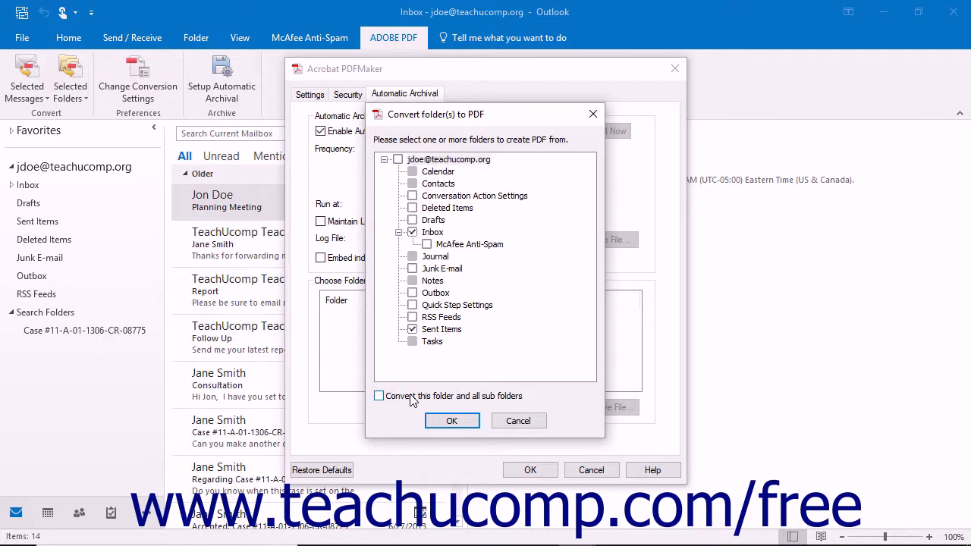
pyautogui.moveTo(451, 421)
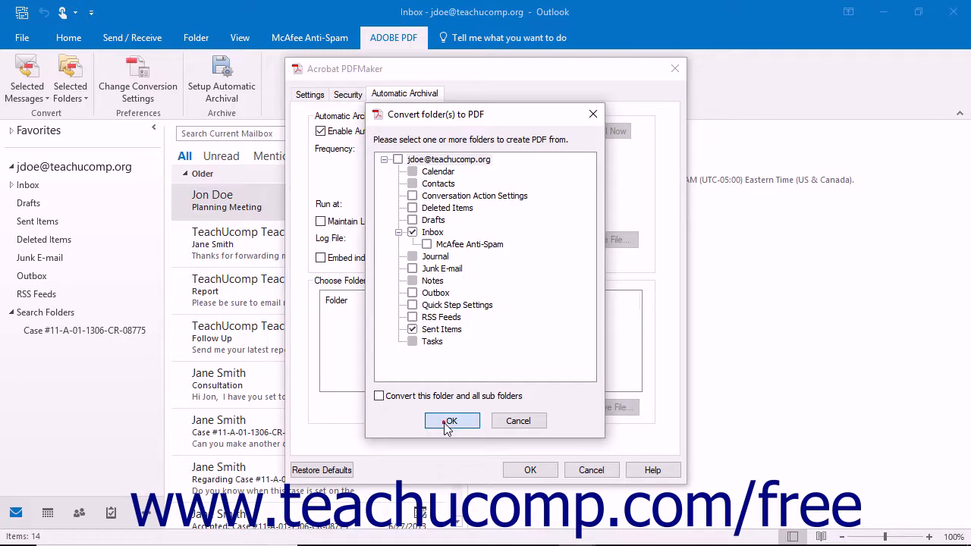
pyautogui.click(451, 421)
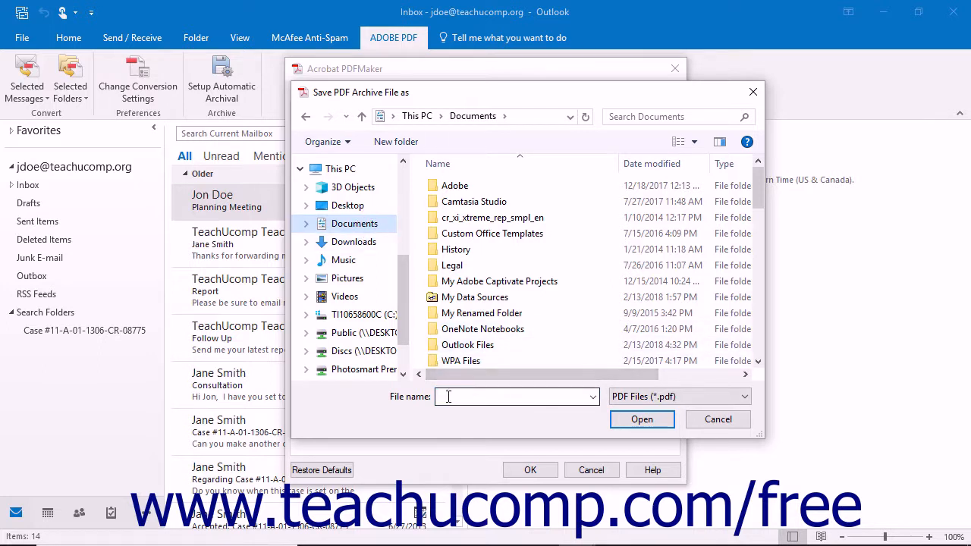
pyautogui.write('ArchivePDF')
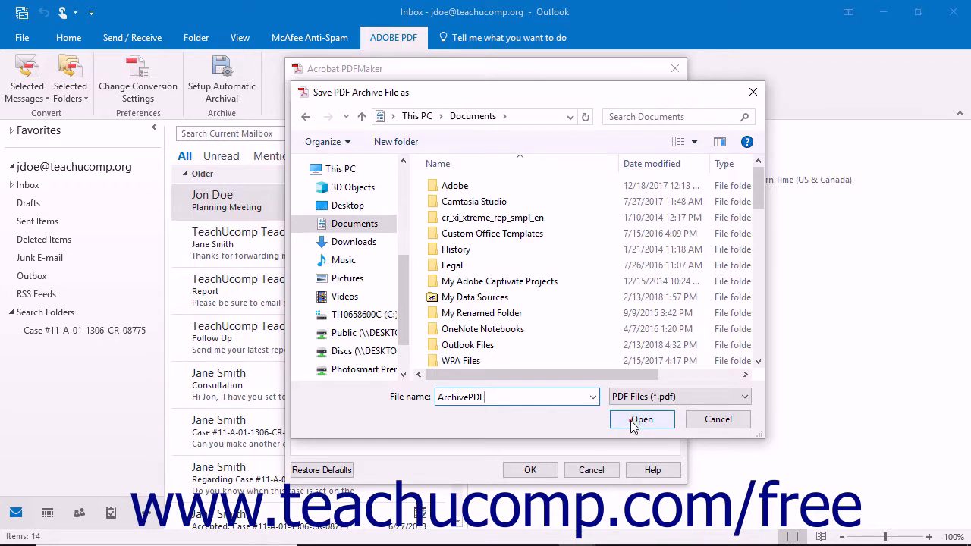
pyautogui.click(642, 420)
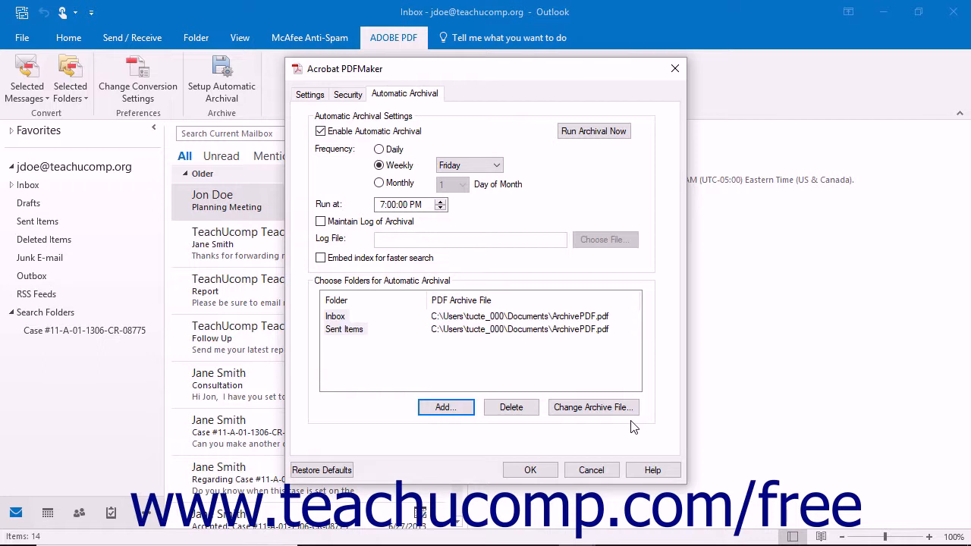
pyautogui.moveTo(594, 407)
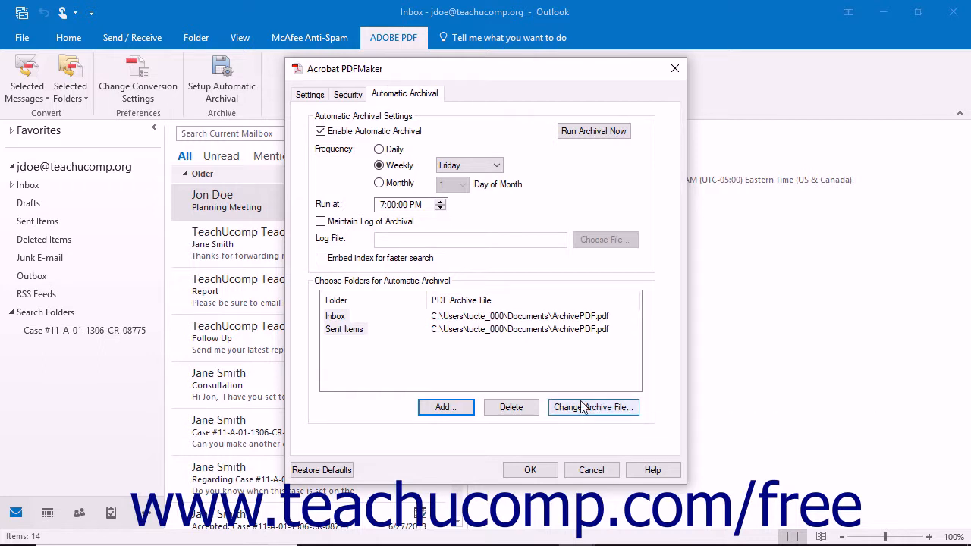
pyautogui.moveTo(363, 332)
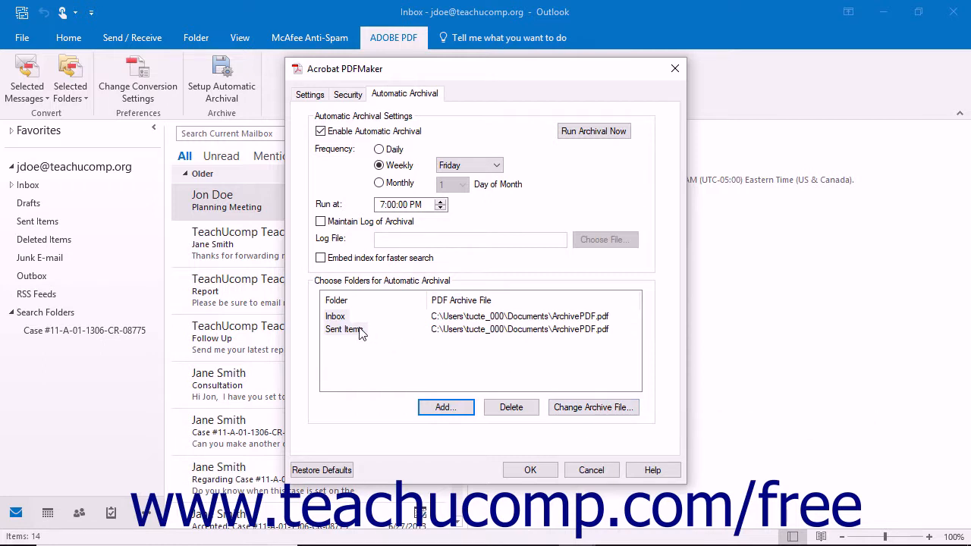
pyautogui.moveTo(531, 470)
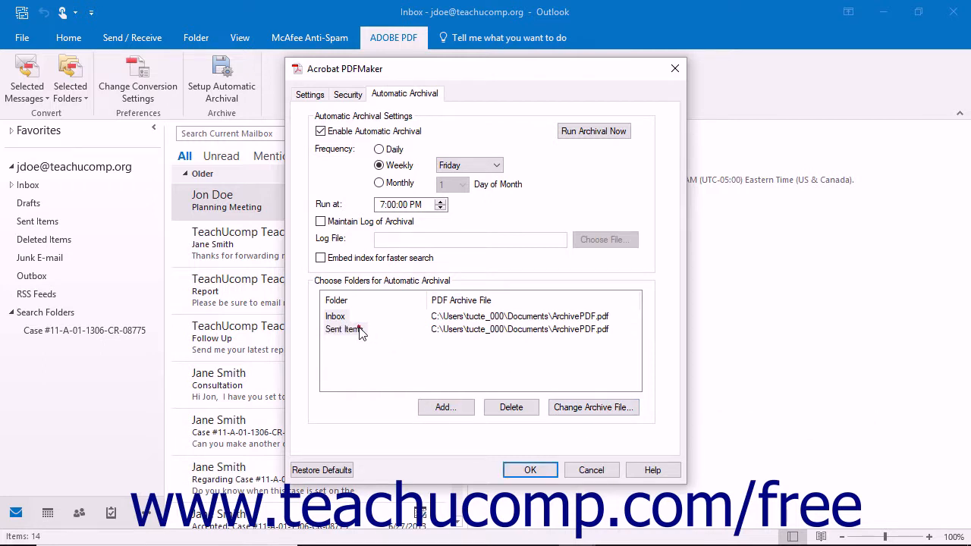
# - Delete the Sent Items entry from the archival folder list and confirm
pyautogui.click(345, 329)
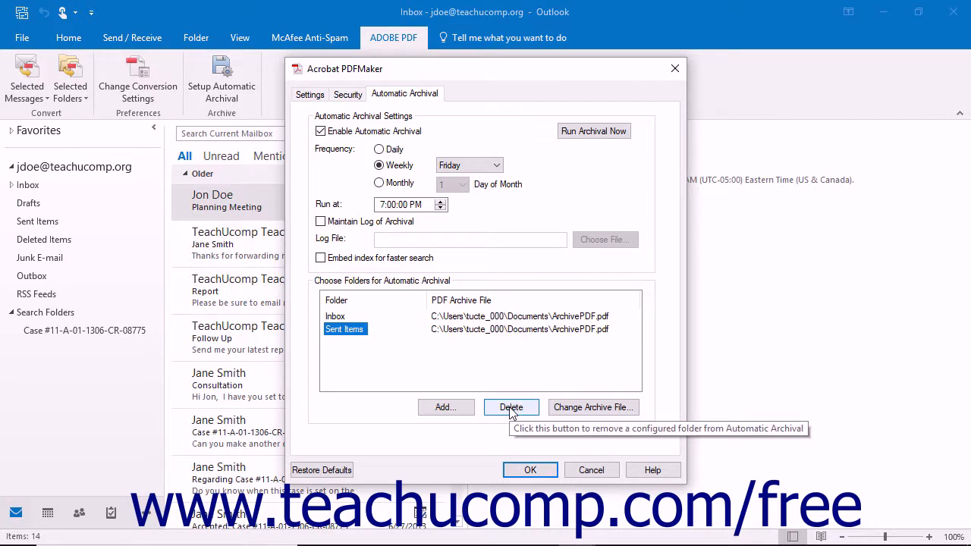
pyautogui.click(510, 408)
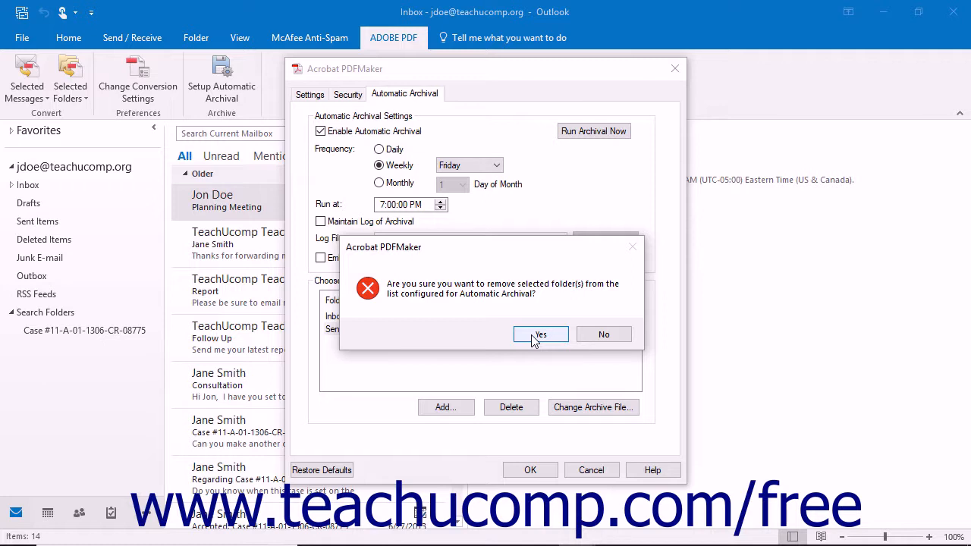
pyautogui.click(540, 334)
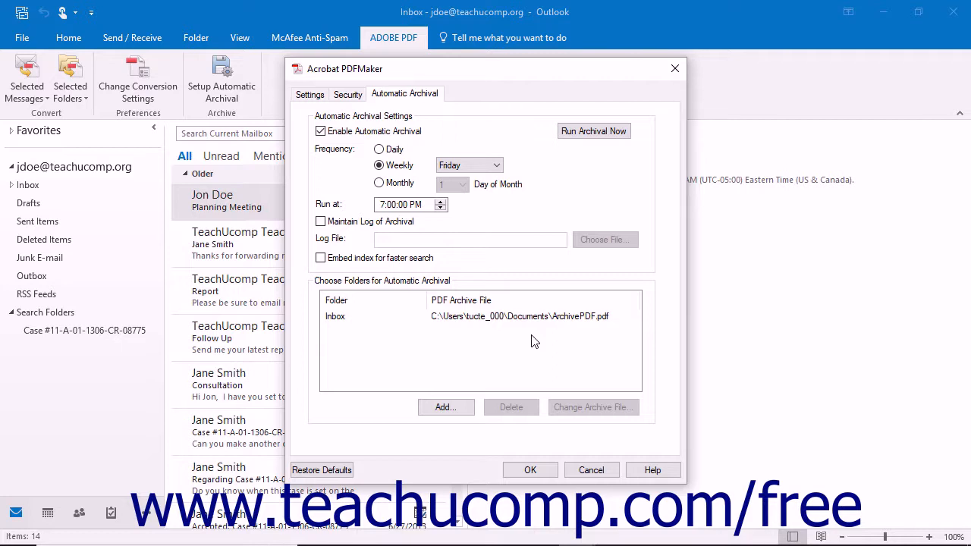
pyautogui.moveTo(444, 337)
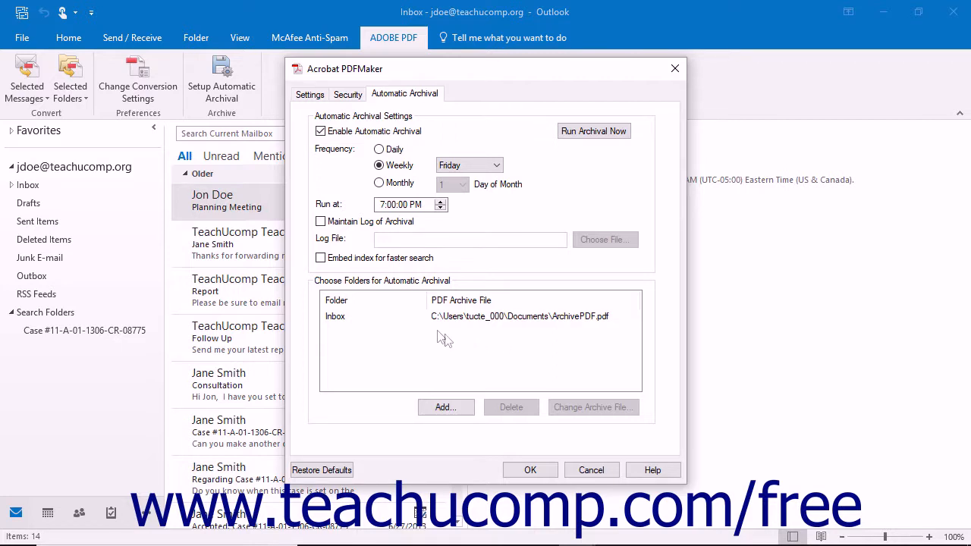
# - Select the Inbox entry, check its archive file, and confirm the archival settings with OK
pyautogui.click(336, 316)
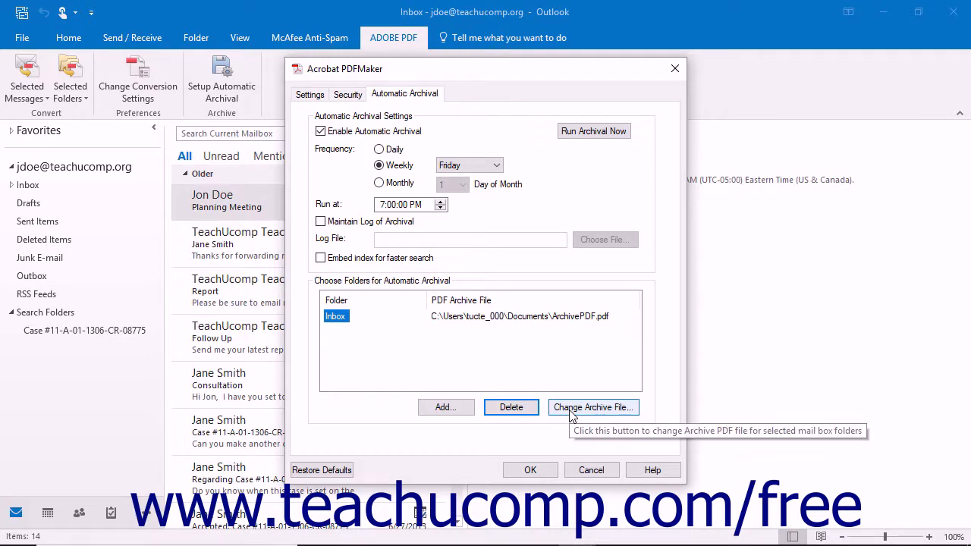
pyautogui.click(594, 408)
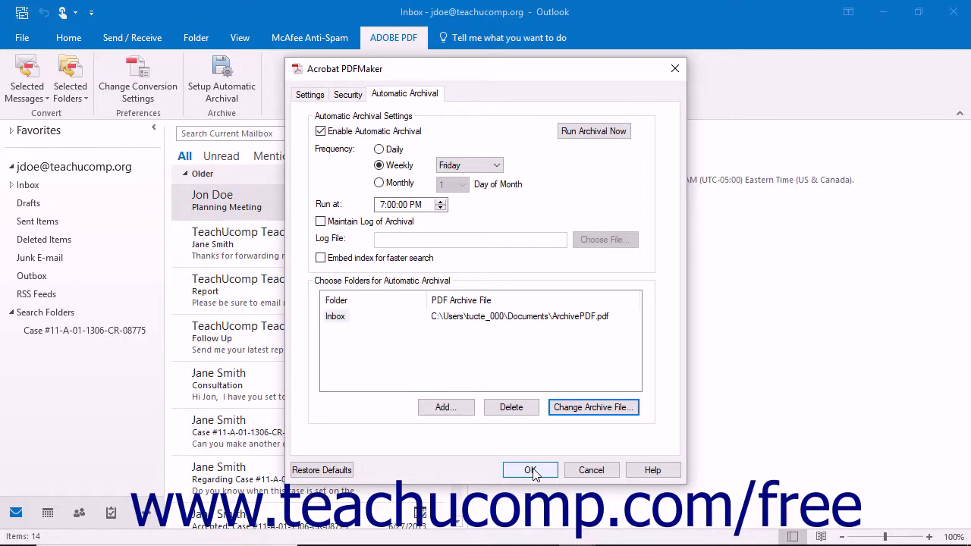
pyautogui.click(530, 470)
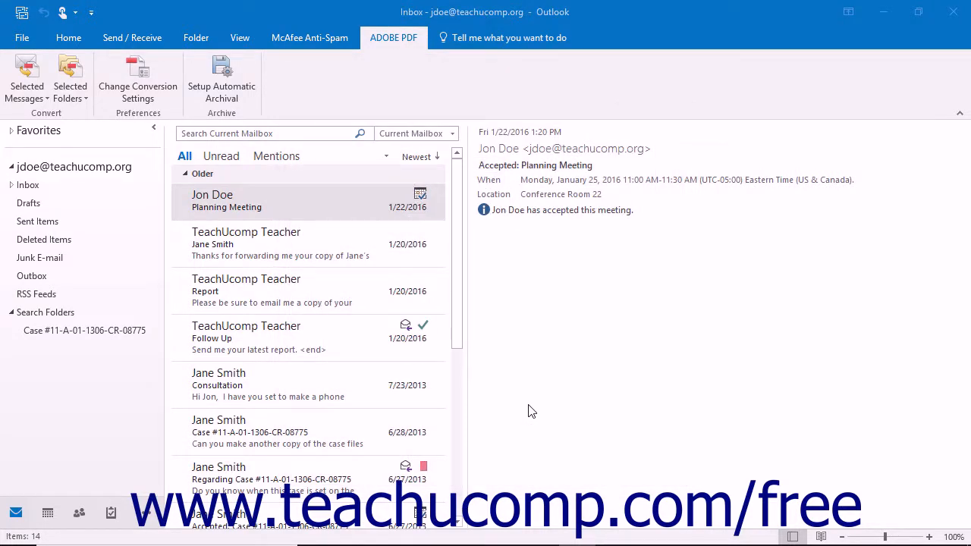